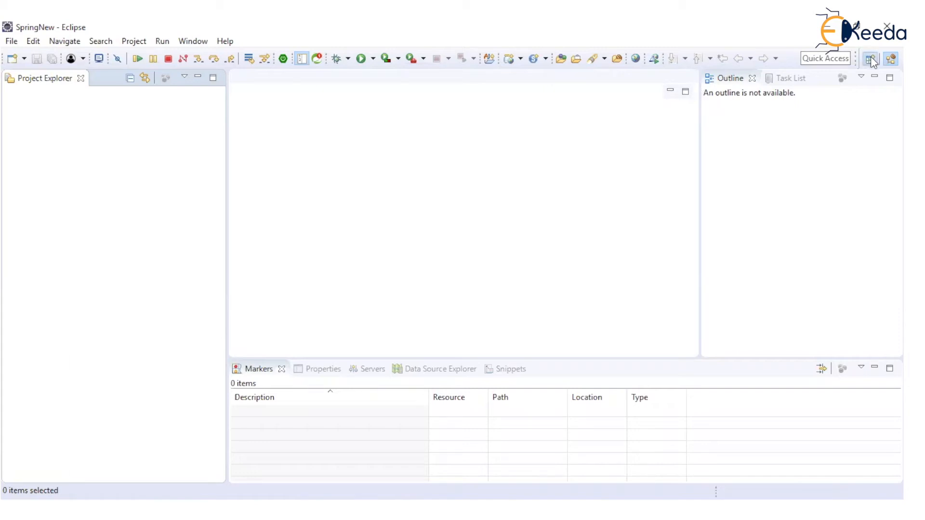
# Switch the SpringNew workspace to the Java perspective.
pyautogui.click(872, 58)
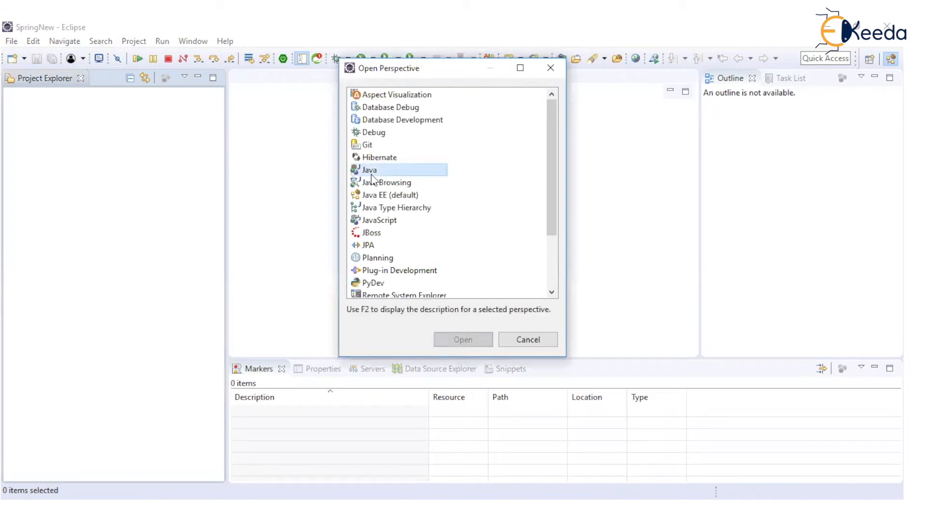
pyautogui.click(463, 340)
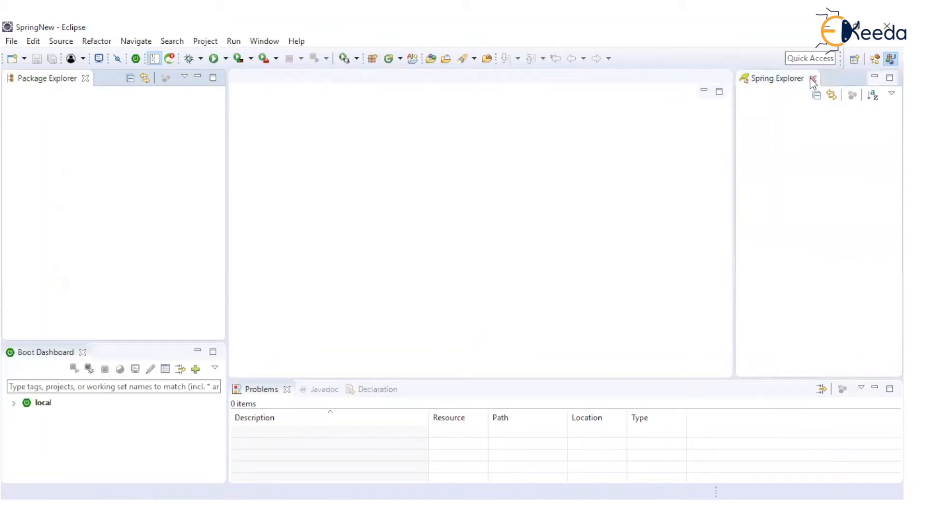
# Close the Spring Explorer view and start a new Java project from the File menu.
pyautogui.click(814, 78)
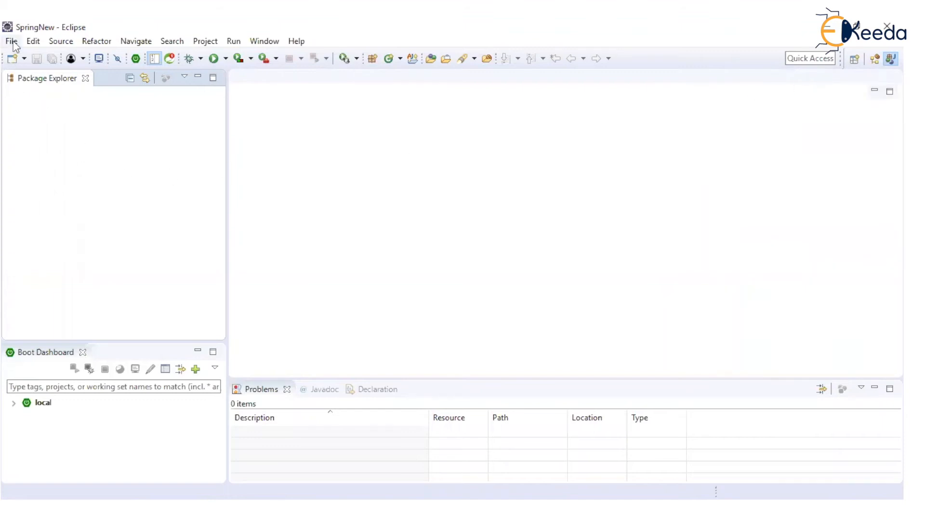
pyautogui.click(233, 41)
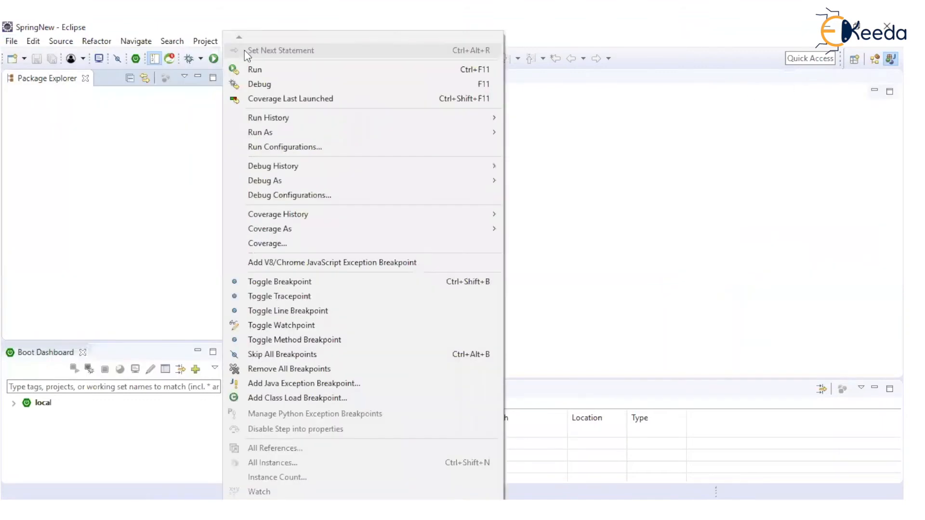
pyautogui.click(11, 41)
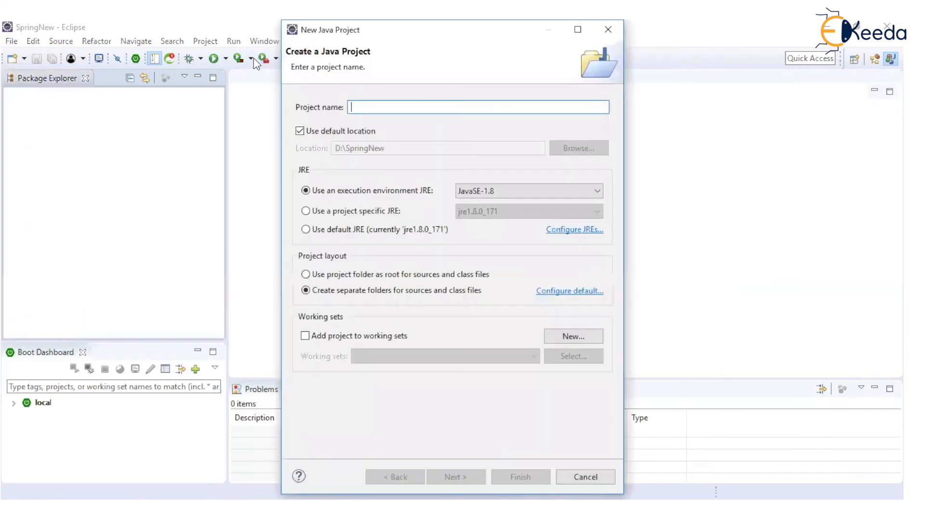
# Name the project SpringProject1 and finish the New Java Project wizard.
pyautogui.write('SpringProject1')
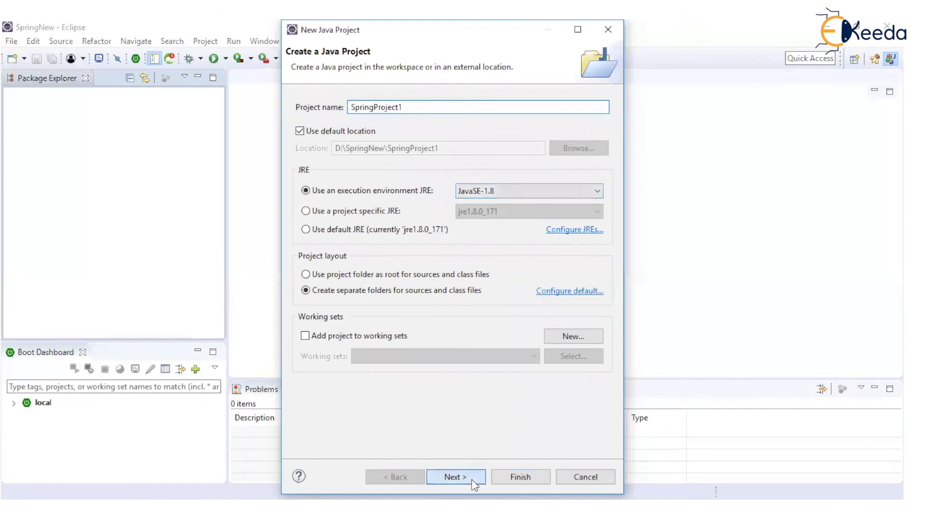
pyautogui.click(456, 477)
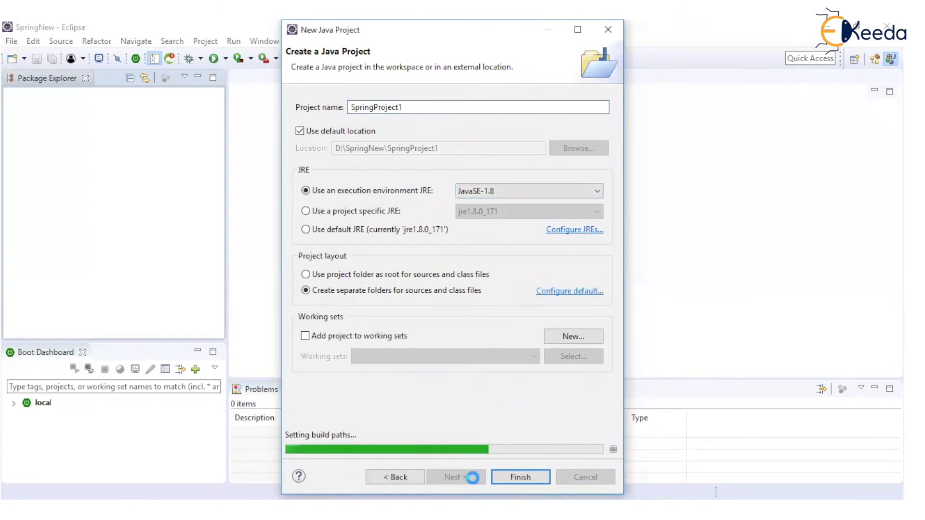
pyautogui.click(520, 477)
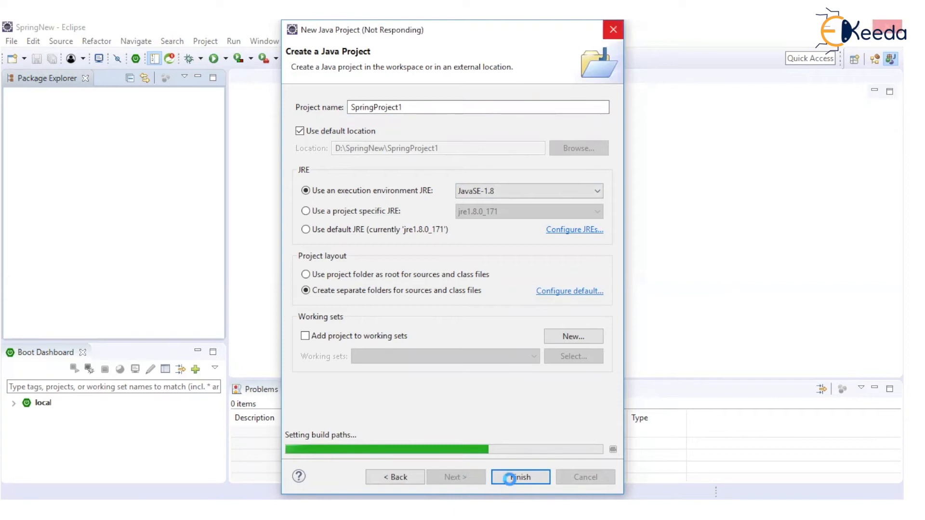
pyautogui.click(520, 477)
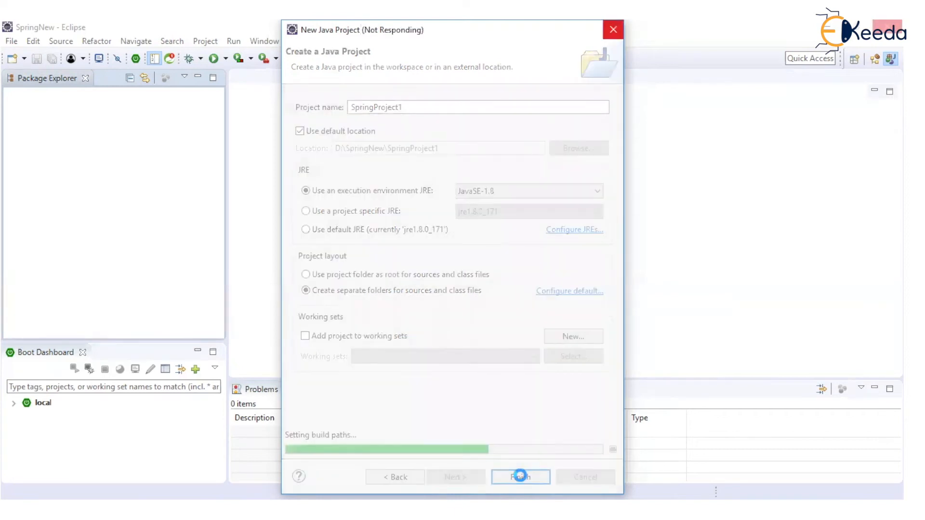
pyautogui.click(520, 477)
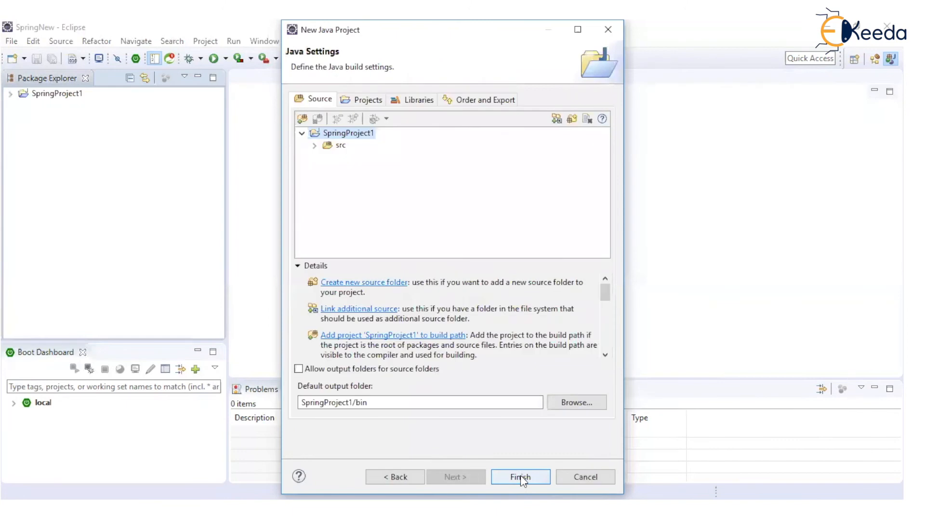
pyautogui.click(521, 477)
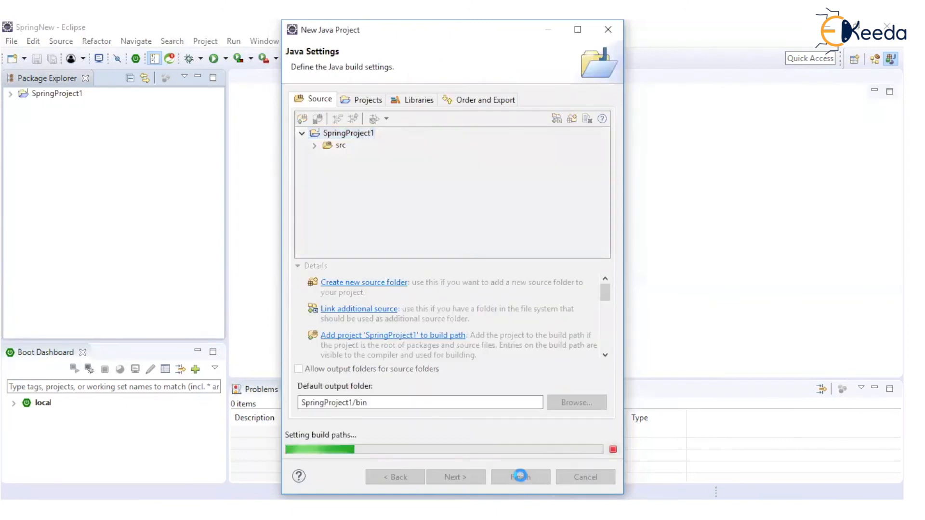
pyautogui.click(520, 477)
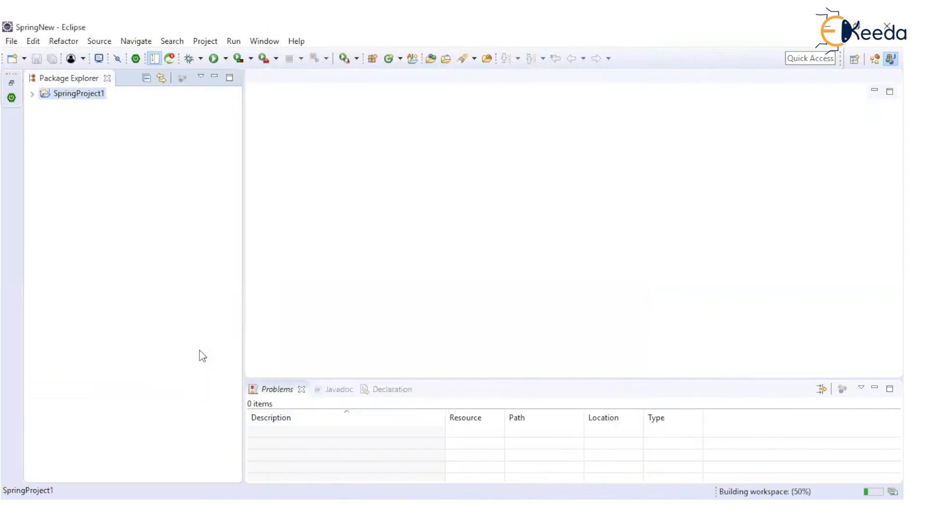
# Expand SpringProject1 to show JRE System Library and src, then bring up its context menu.
pyautogui.click(77, 93)
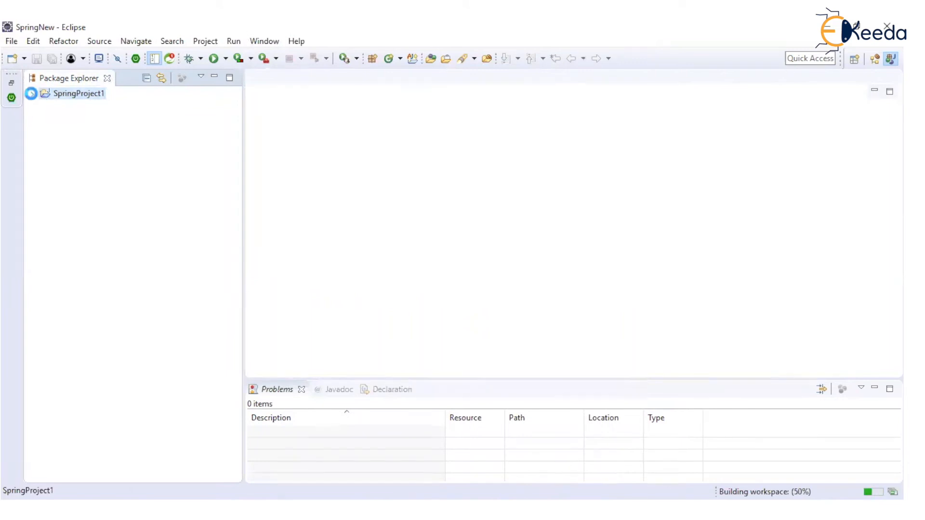
pyautogui.click(30, 93)
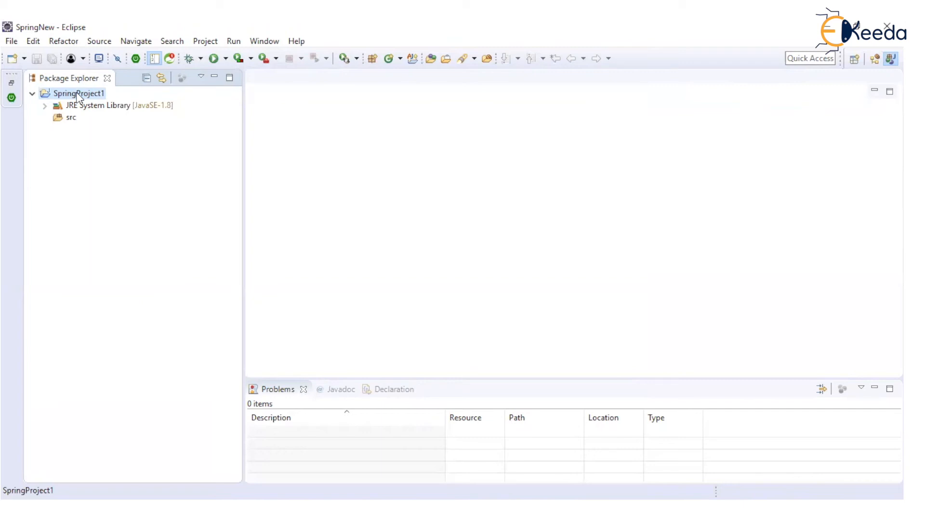
pyautogui.rightClick(79, 93)
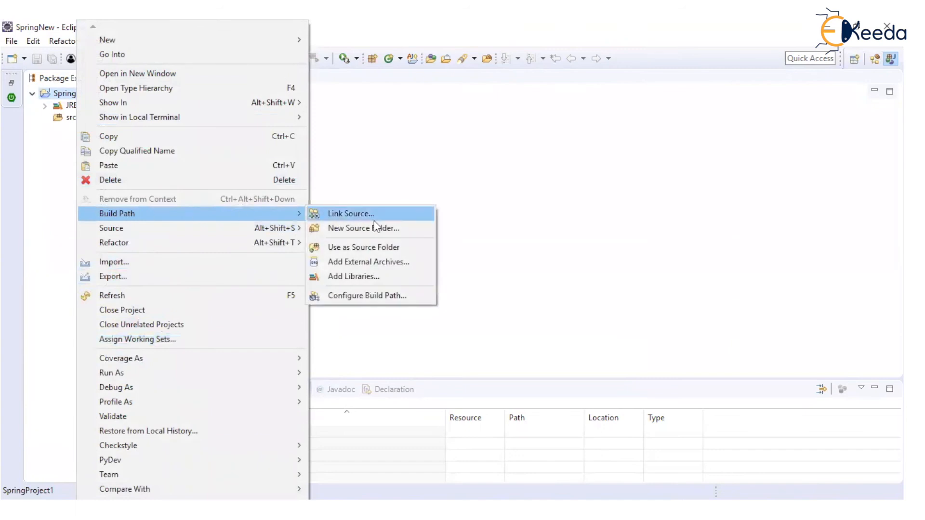
# From SpringProject1's Java Build Path Libraries, add a User Library and reach its selection page.
pyautogui.click(367, 296)
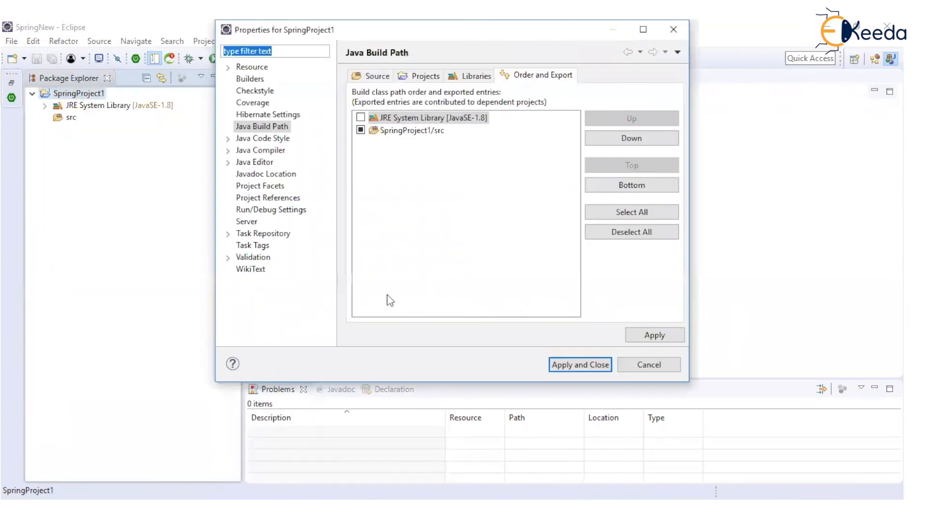
pyautogui.click(475, 75)
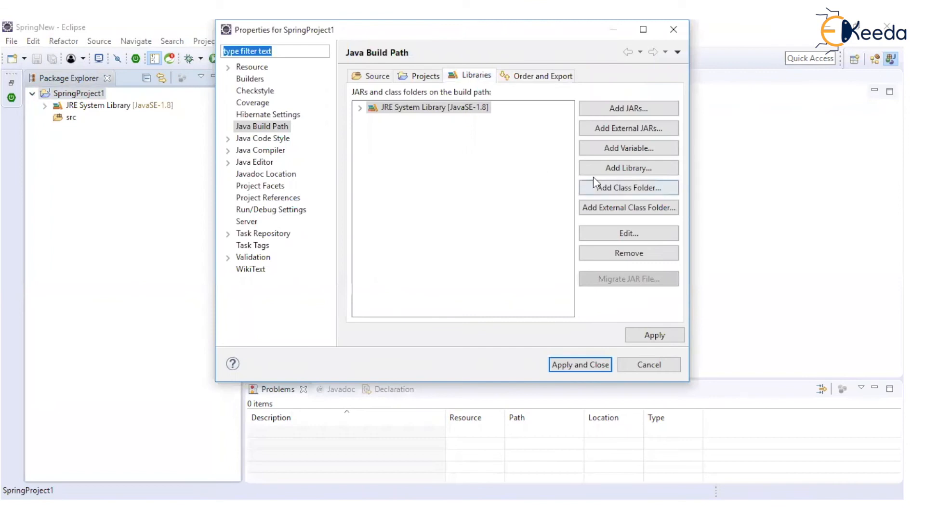
pyautogui.click(629, 168)
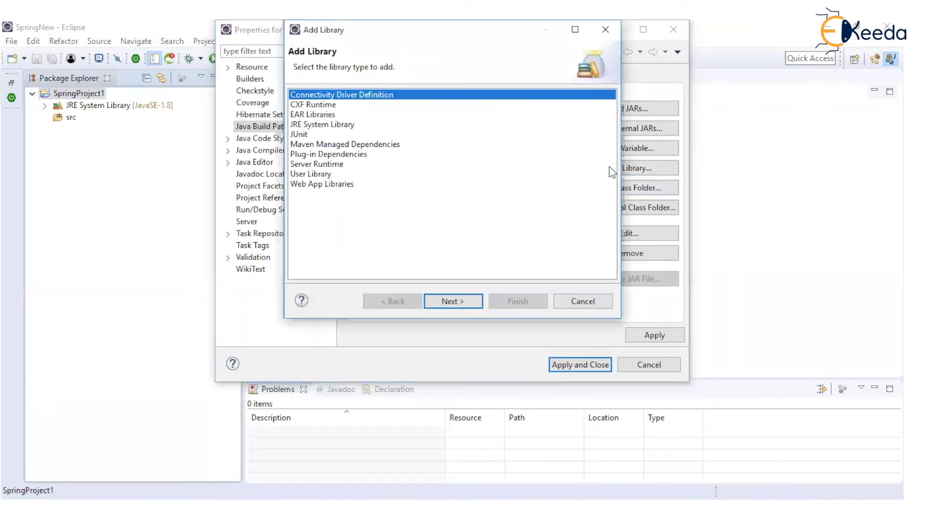
pyautogui.click(311, 174)
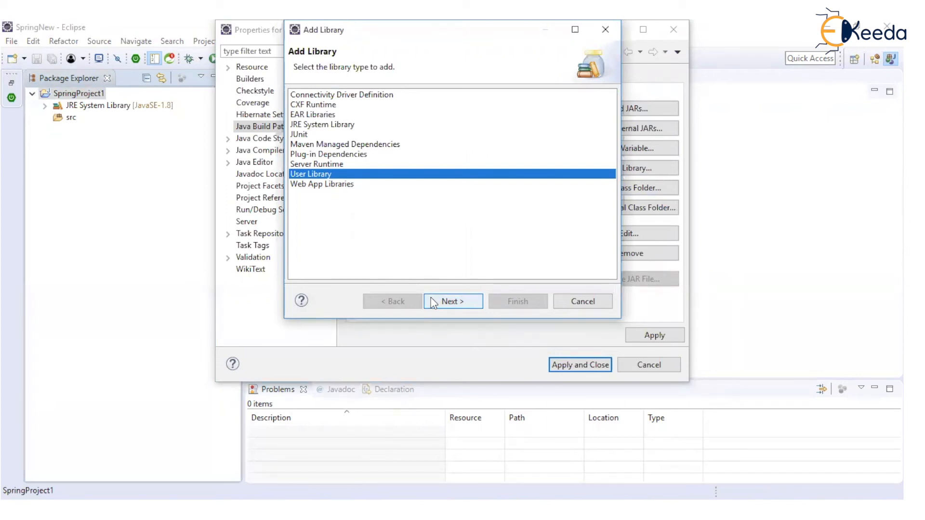
pyautogui.click(453, 301)
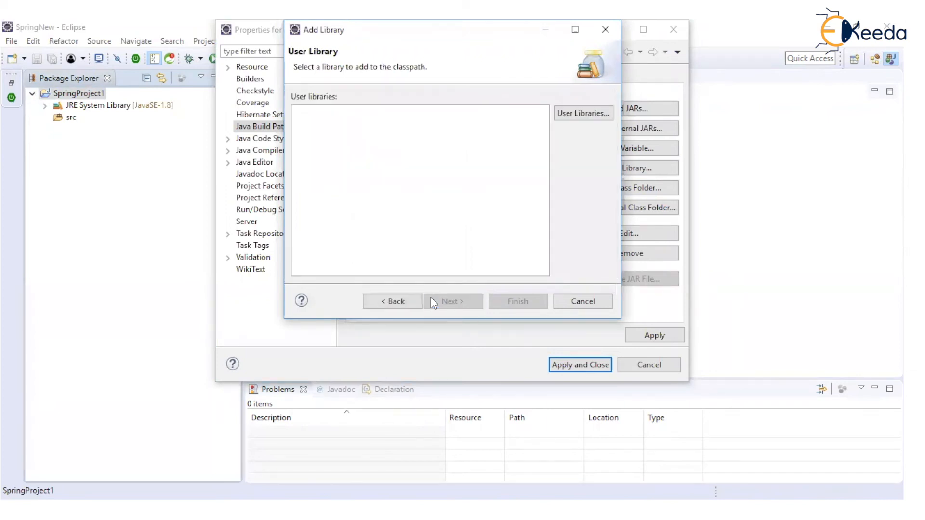
# Define a new user library named SpringLib in the User Libraries preferences.
pyautogui.click(583, 113)
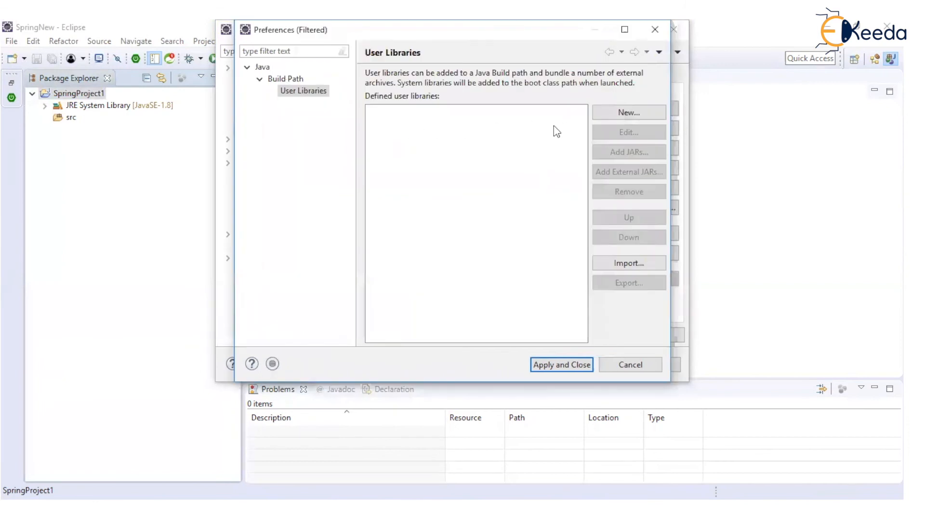
pyautogui.click(628, 113)
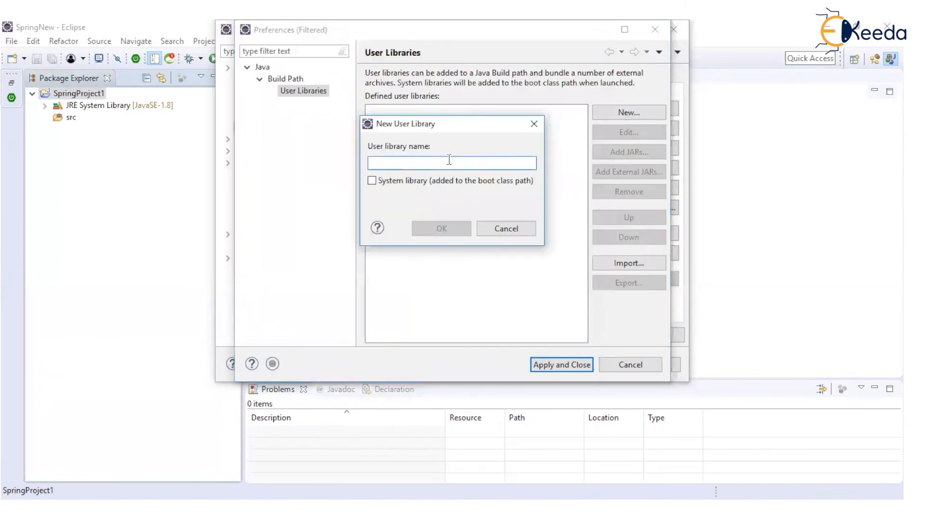
pyautogui.write('SpringLi')
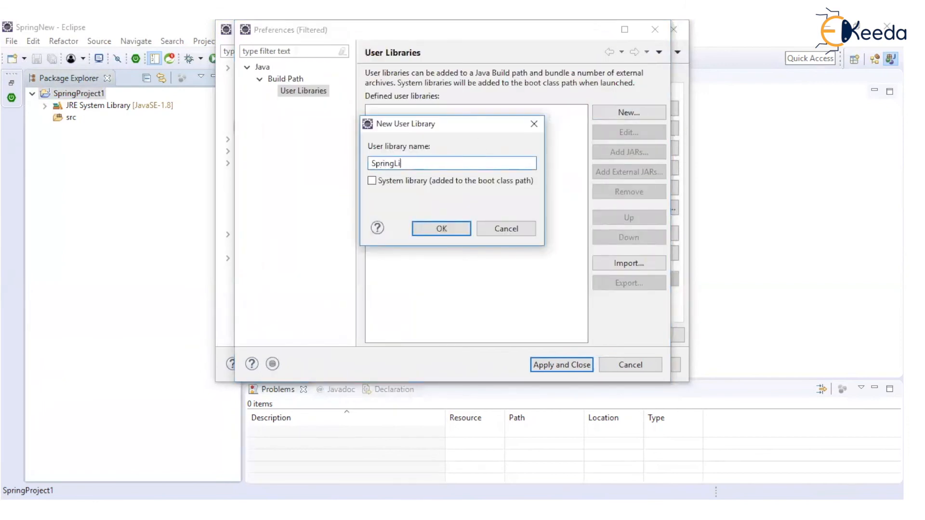
pyautogui.write('b')
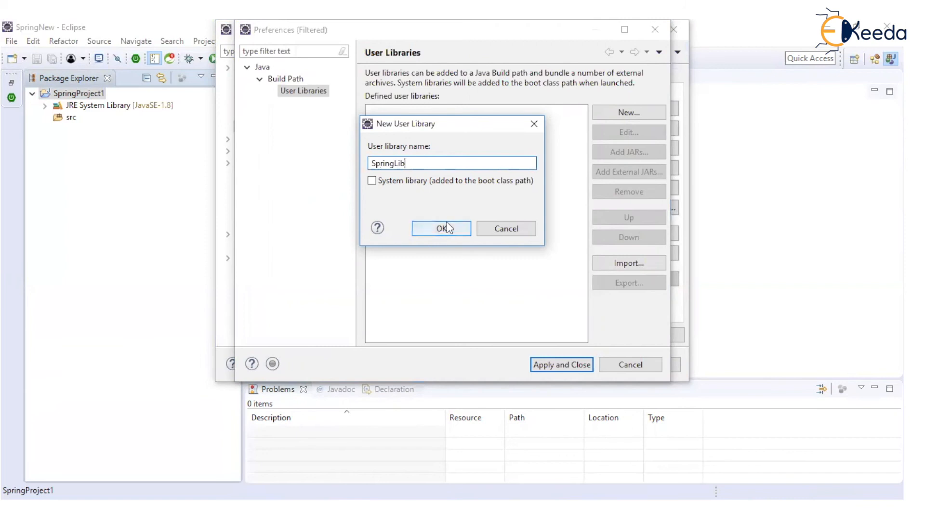
pyautogui.click(440, 228)
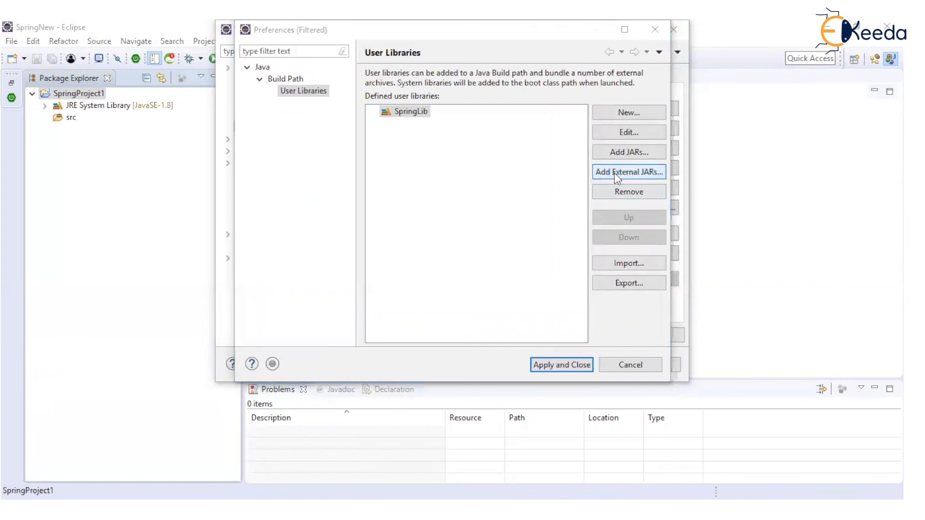
# Add the external Spring JARs from D:\Jars\Spring to SpringLib.
pyautogui.click(629, 172)
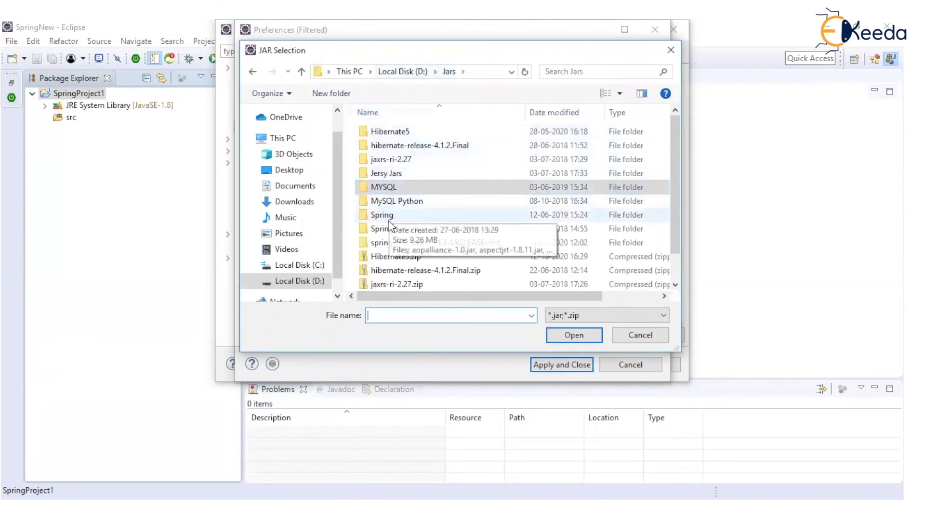
pyautogui.doubleClick(382, 215)
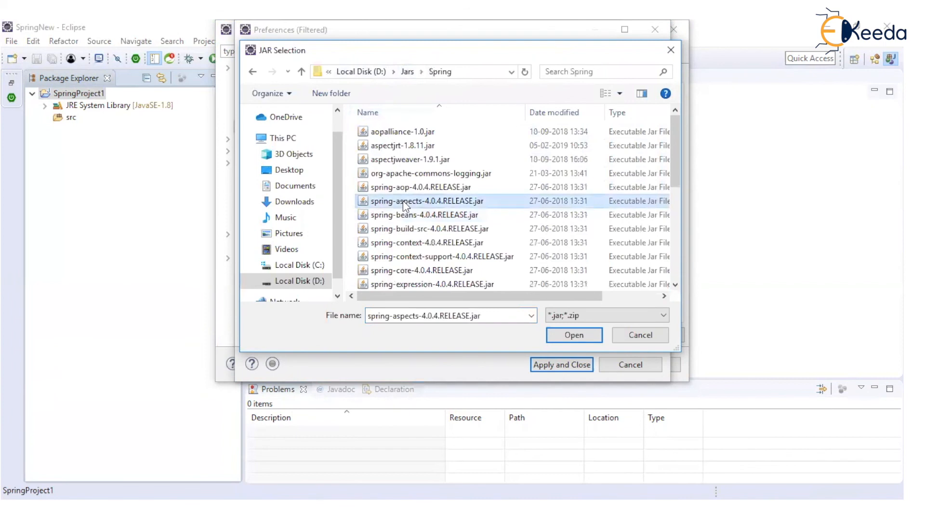
pyautogui.click(574, 335)
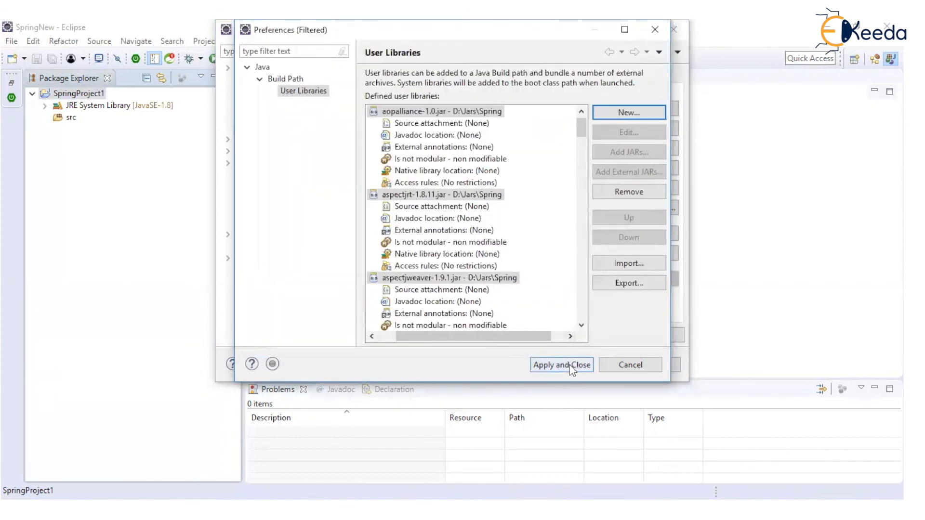
# Save the preferences, add SpringLib, and apply SpringProject1's build path changes.
pyautogui.click(562, 364)
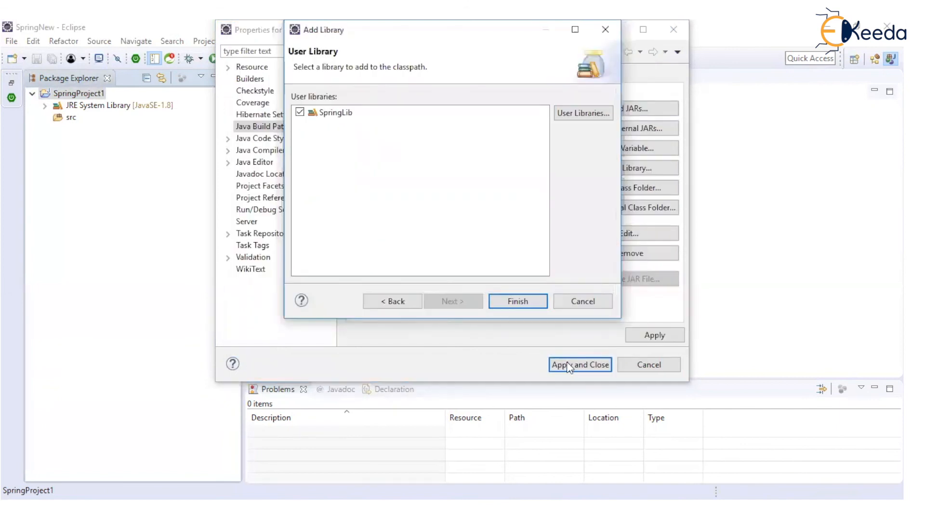
pyautogui.click(517, 301)
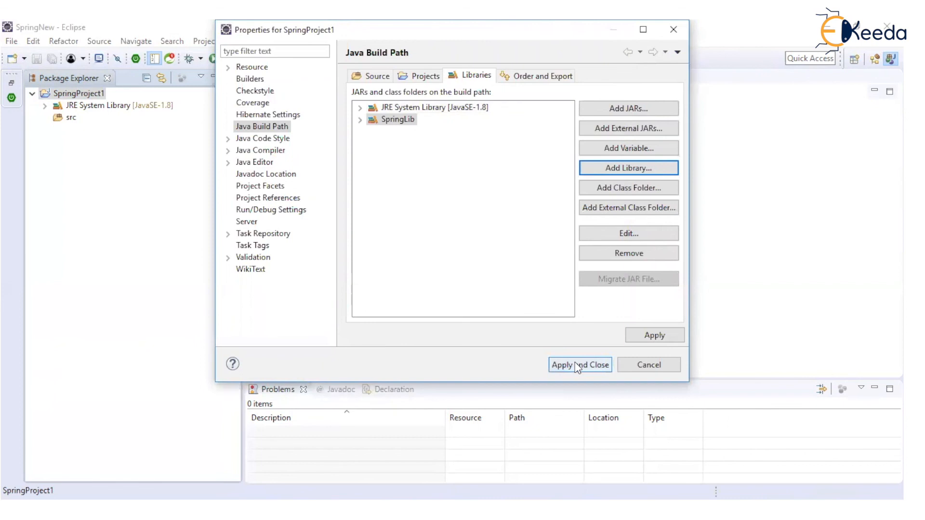
pyautogui.click(580, 364)
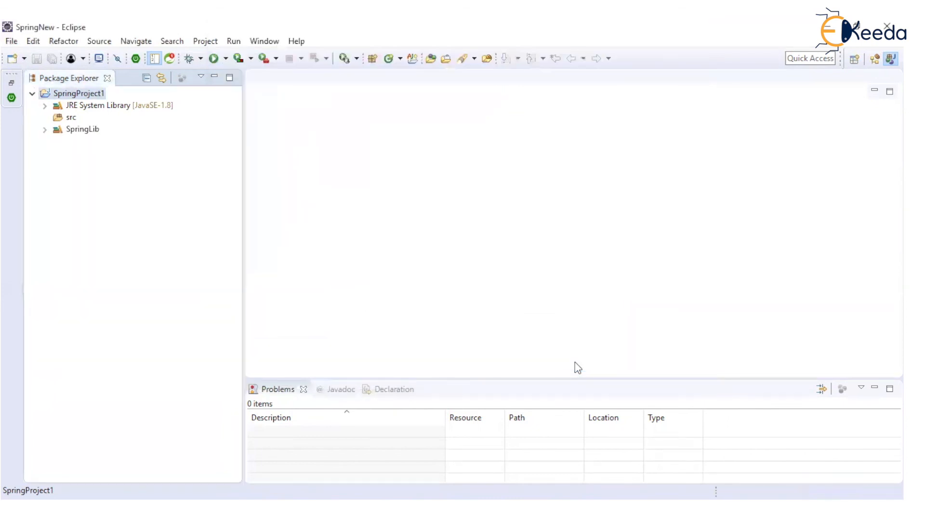
pyautogui.moveTo(253, 177)
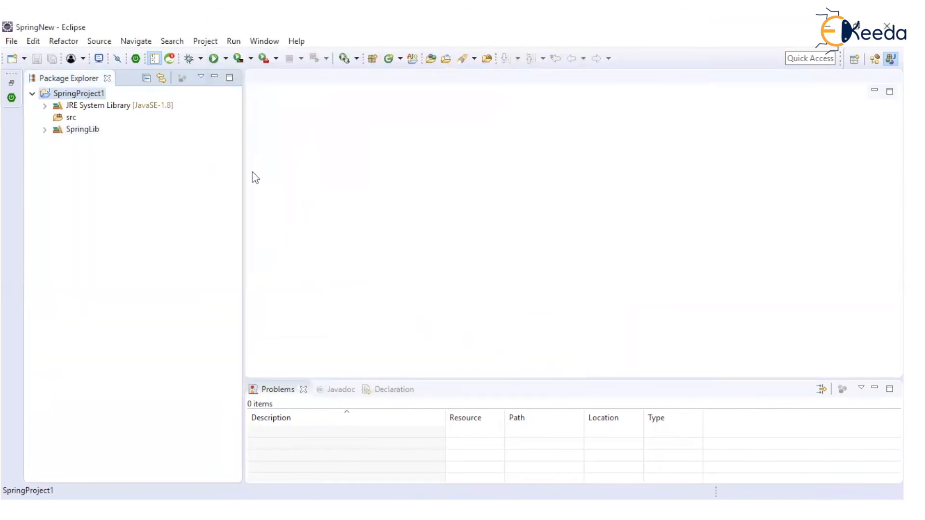